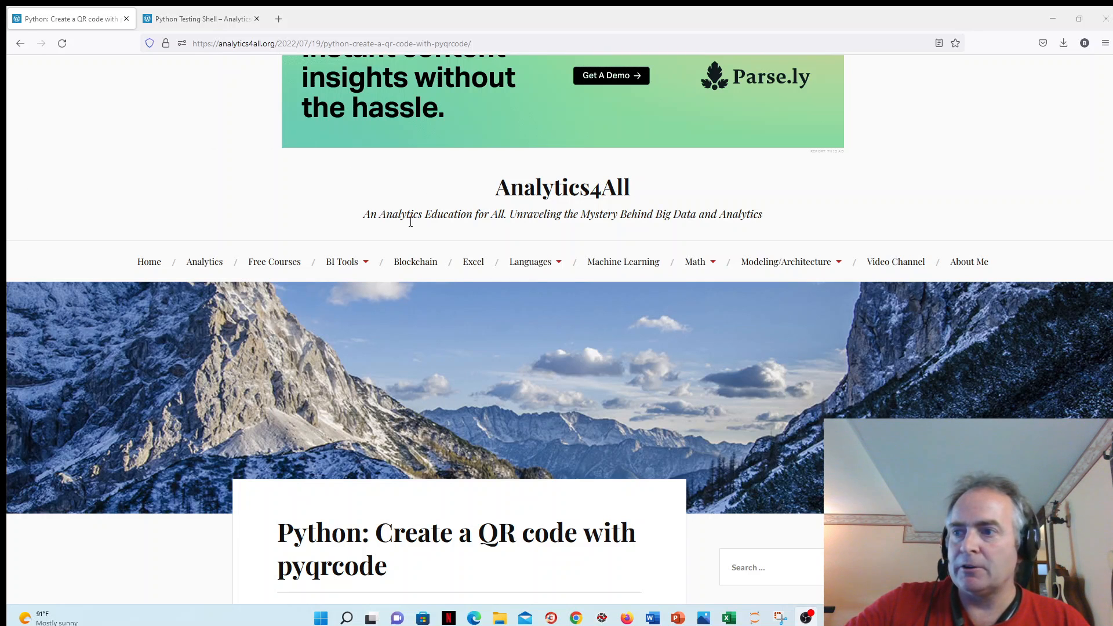
Review the pyqrcode tutorial and the 'No module named pyqrcode' error in the Python shell.
scroll(down, 3)
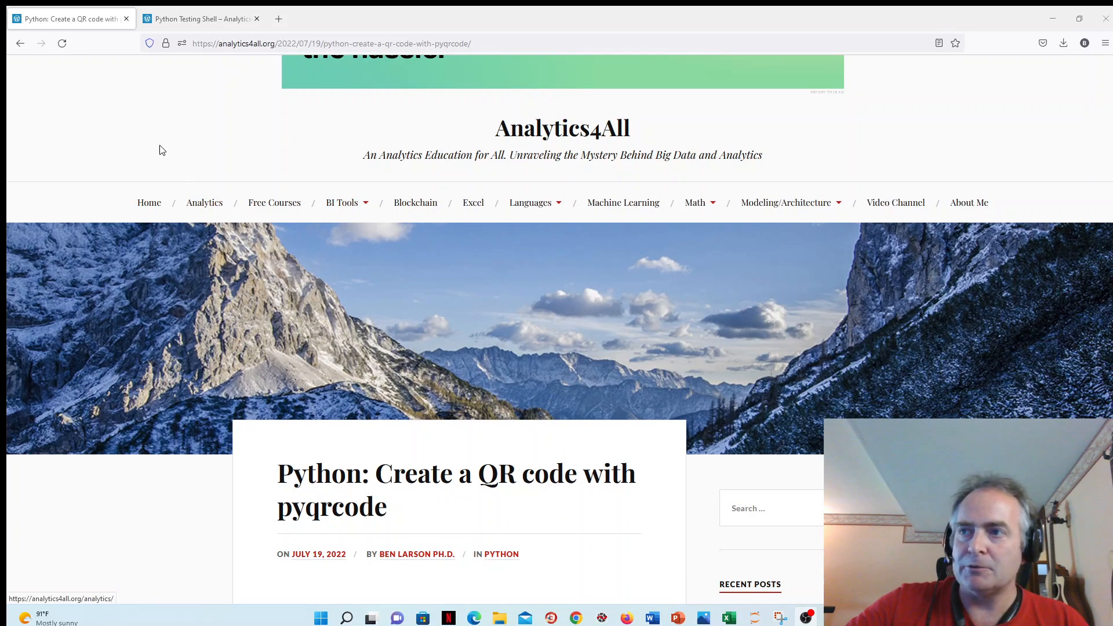
mouse_move(321, 489)
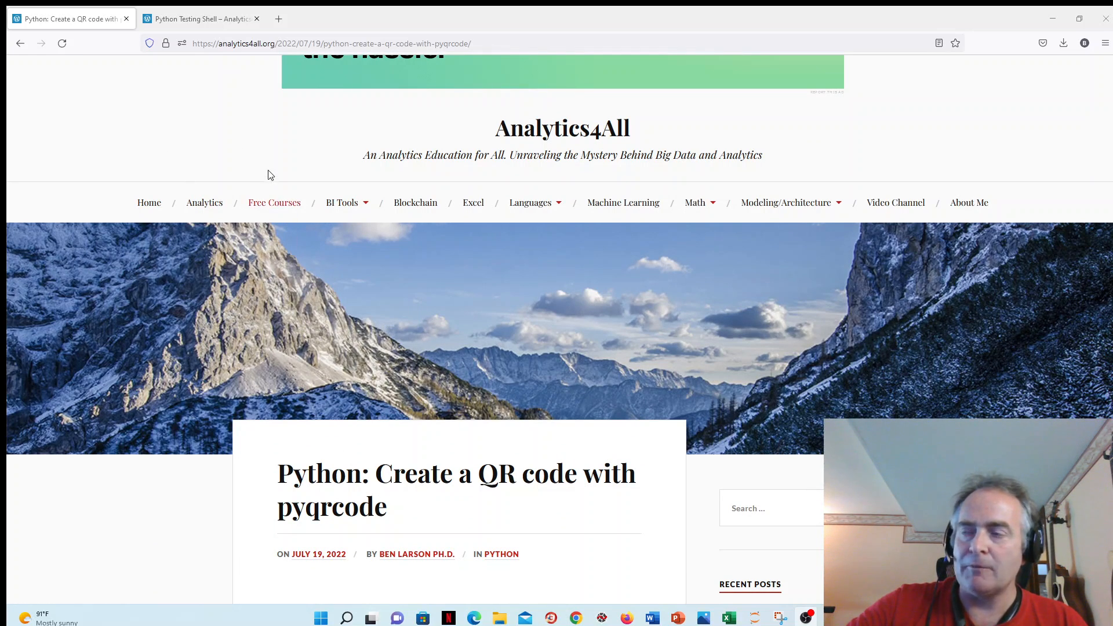
scroll(down, 3)
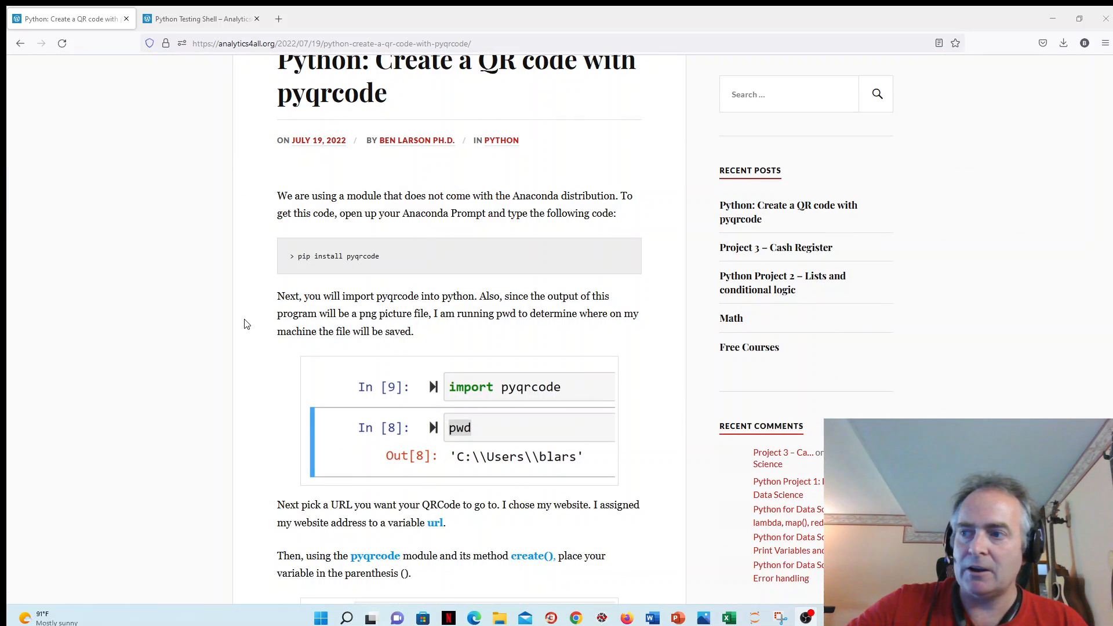
scroll(up, 3)
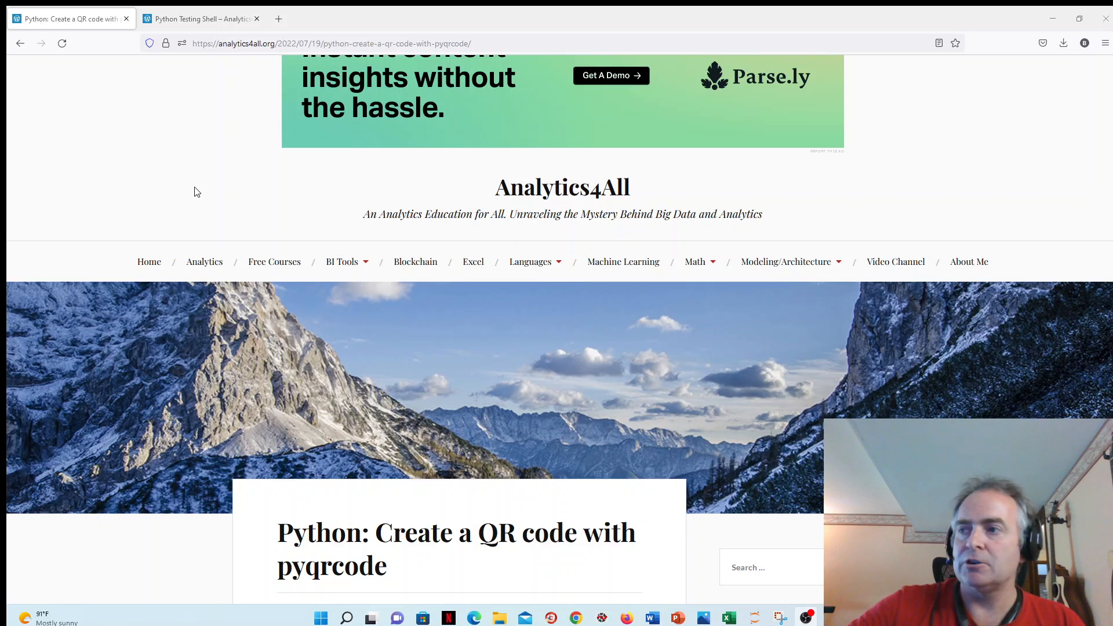
mouse_move(201, 55)
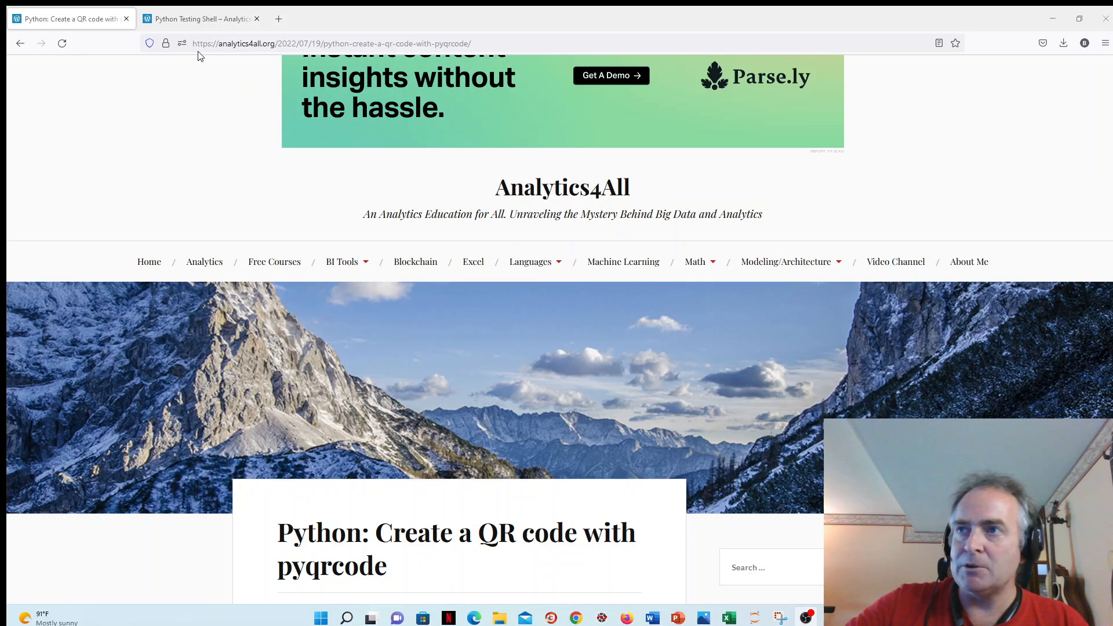
click(198, 18)
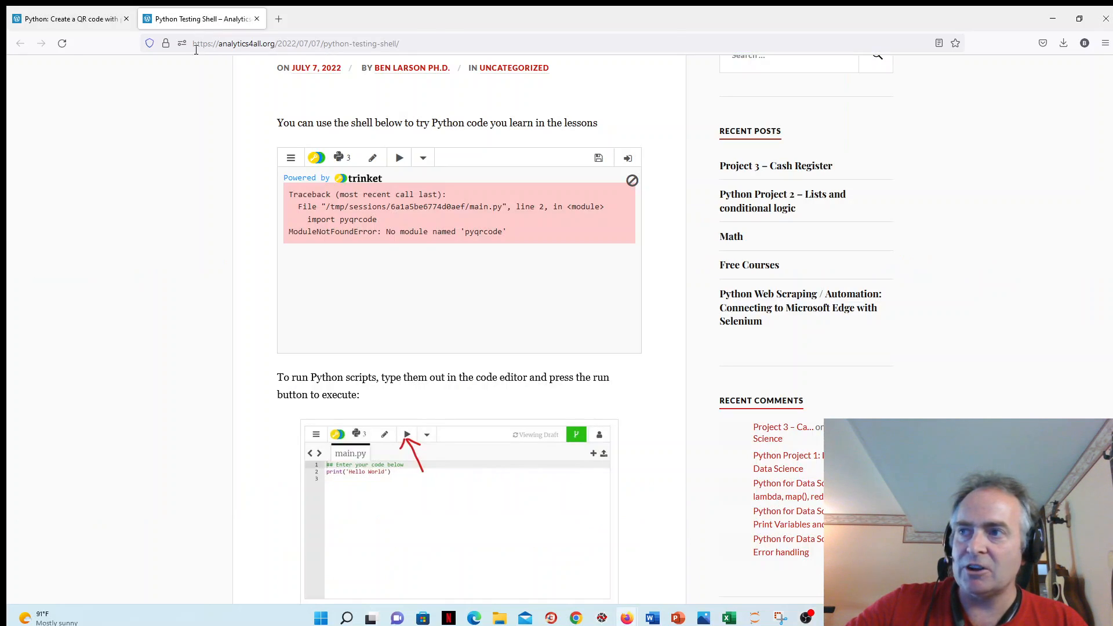
mouse_move(510, 245)
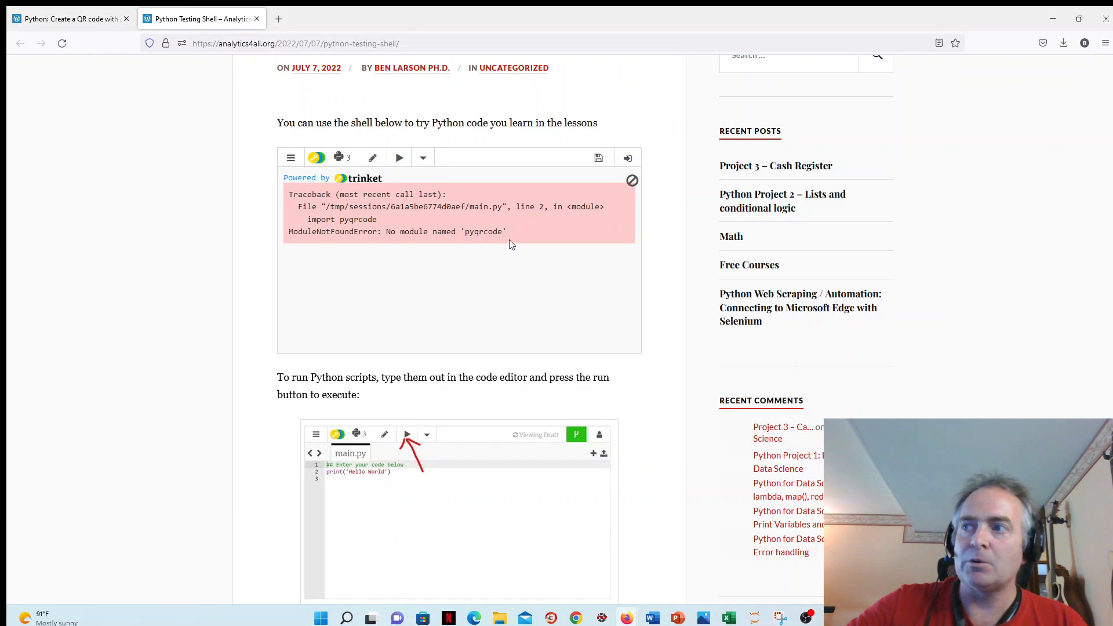
double_click(485, 232)
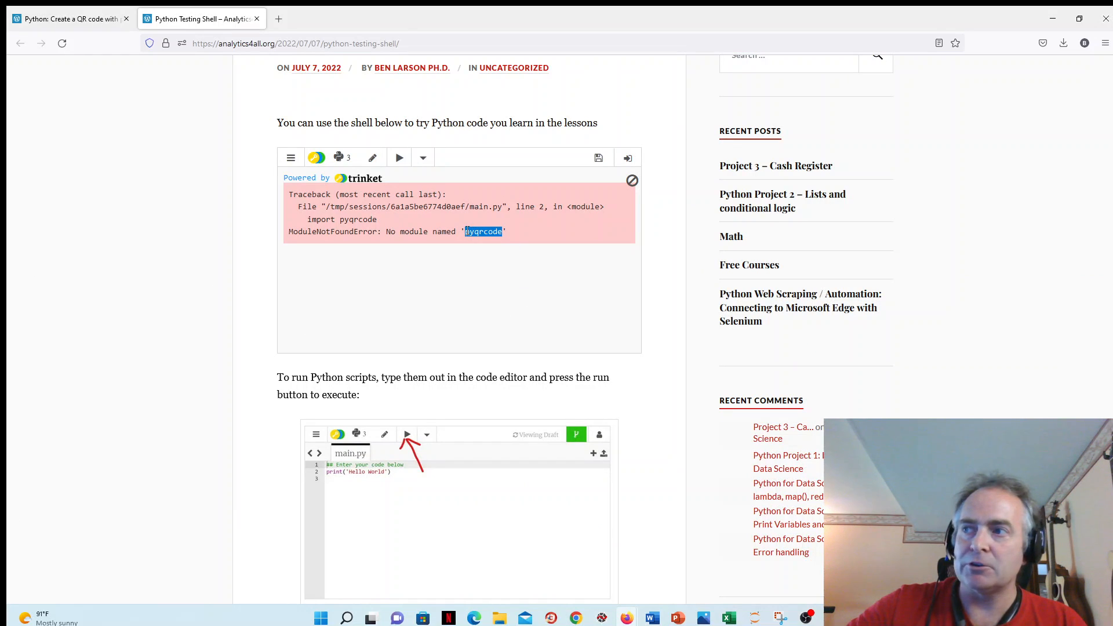
mouse_move(110, 55)
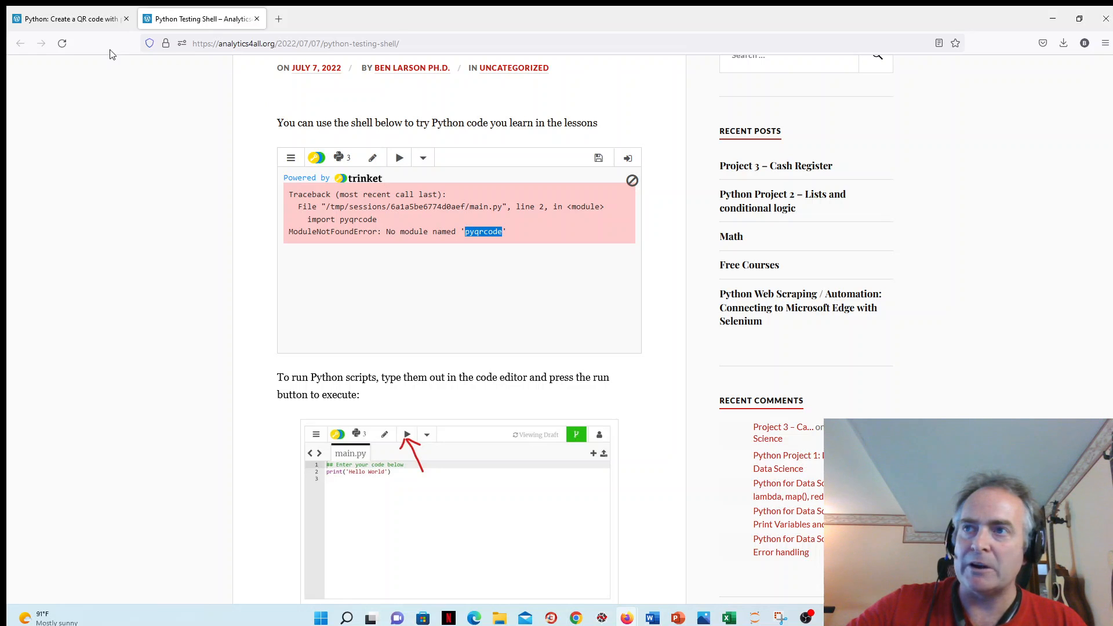
mouse_move(67, 18)
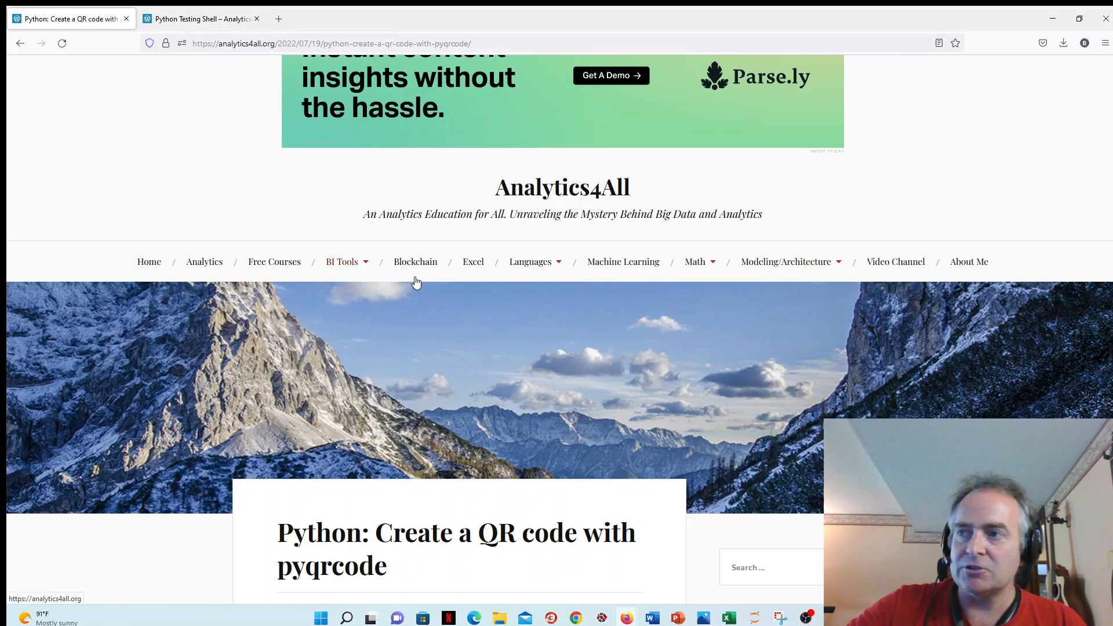
mouse_move(375, 299)
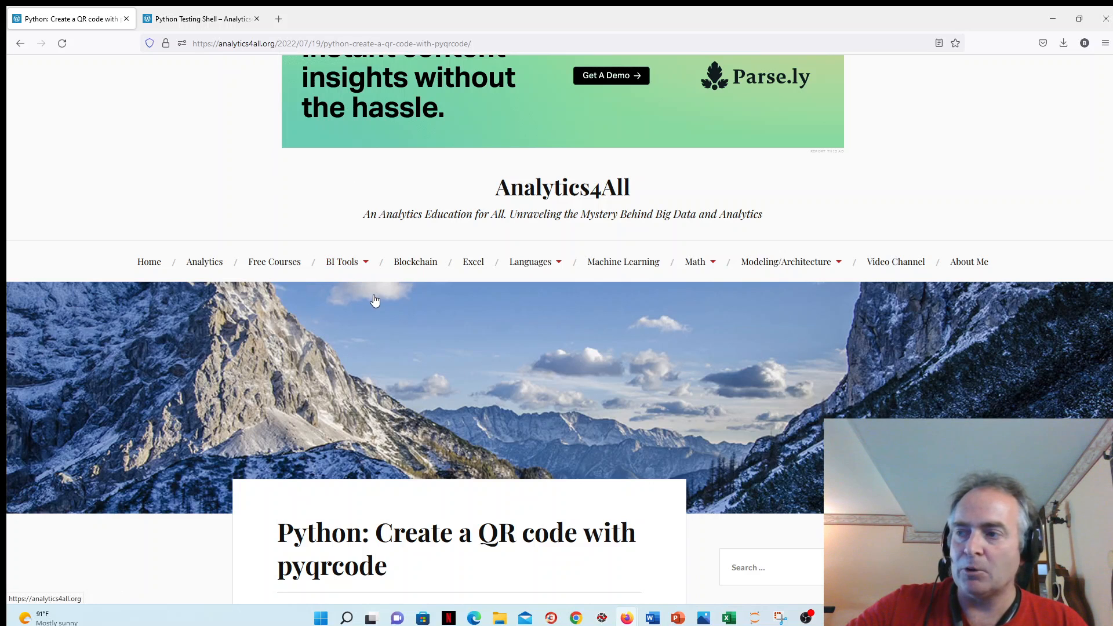
Search Windows for 'anaconda' to launch the Anaconda Prompt.
click(345, 617)
text(a)
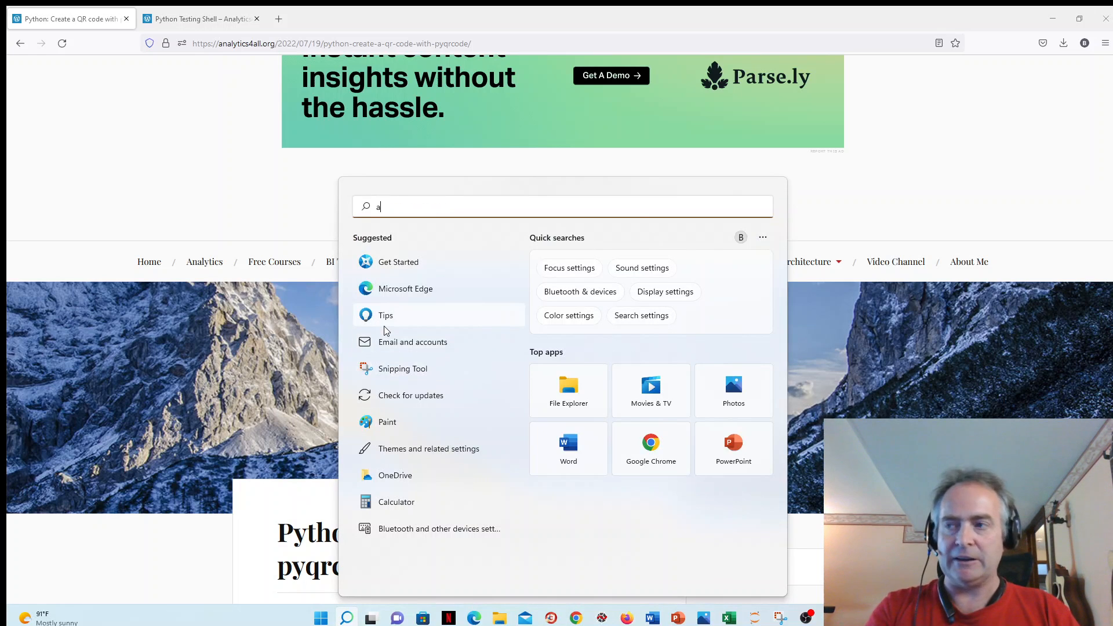
text(nac)
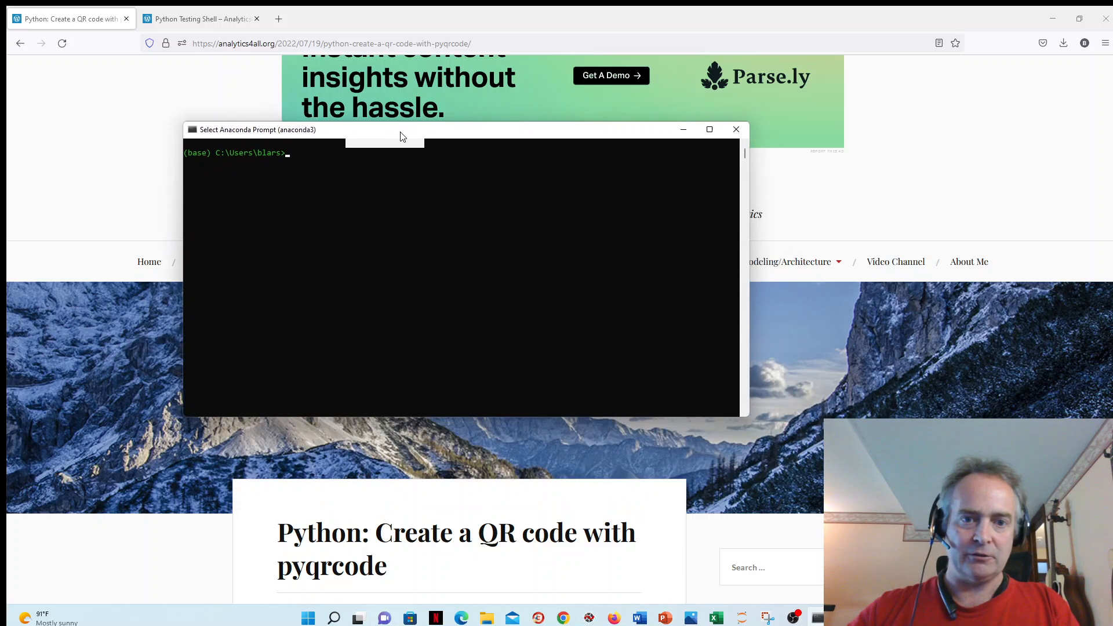
Position the Anaconda Prompt window and write 'pip install pyqrcode' at the prompt.
drag(397, 129, 387, 90)
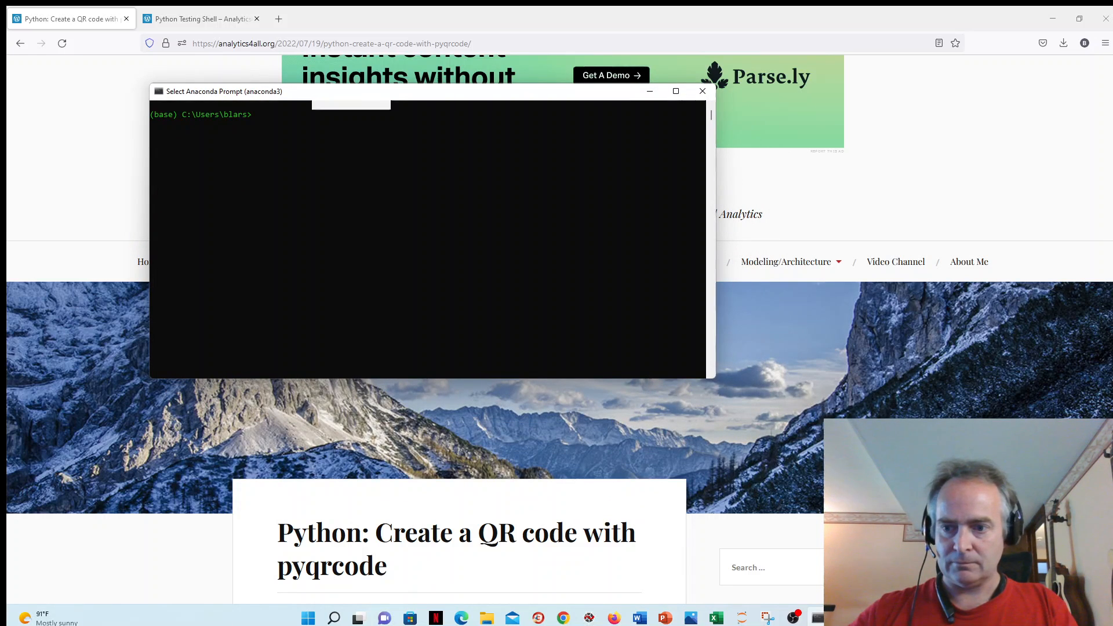
click(674, 90)
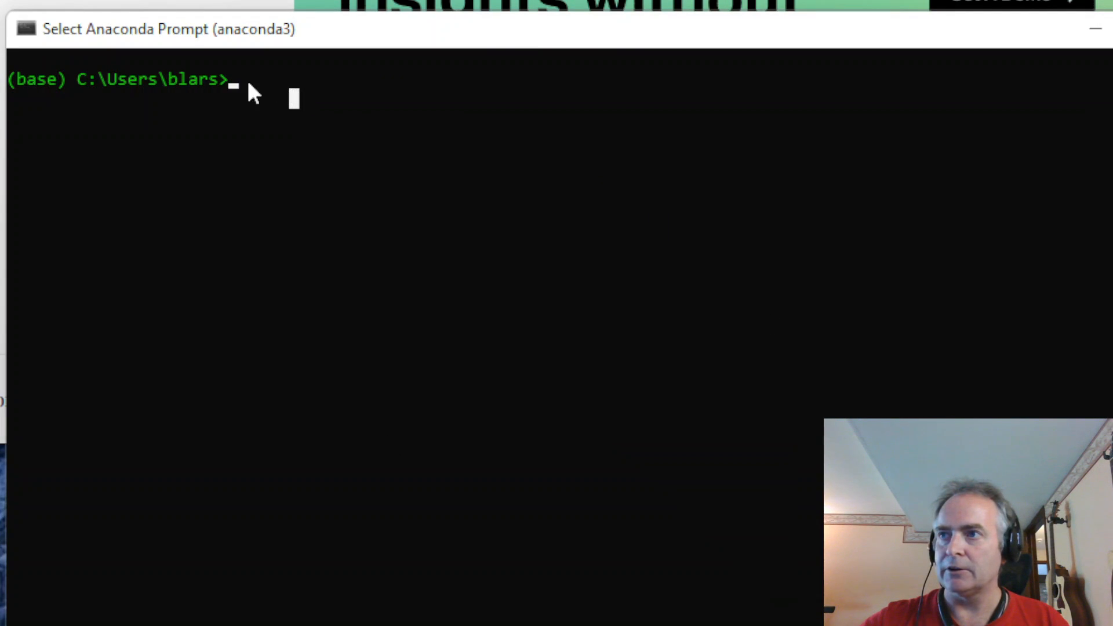
text(pip)
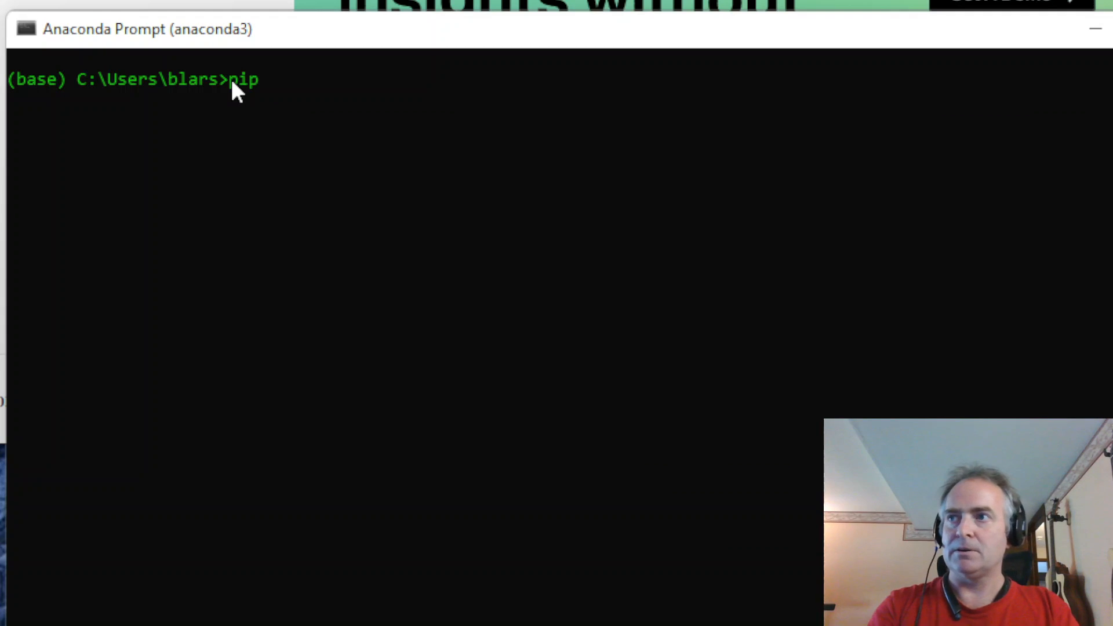
text(install)
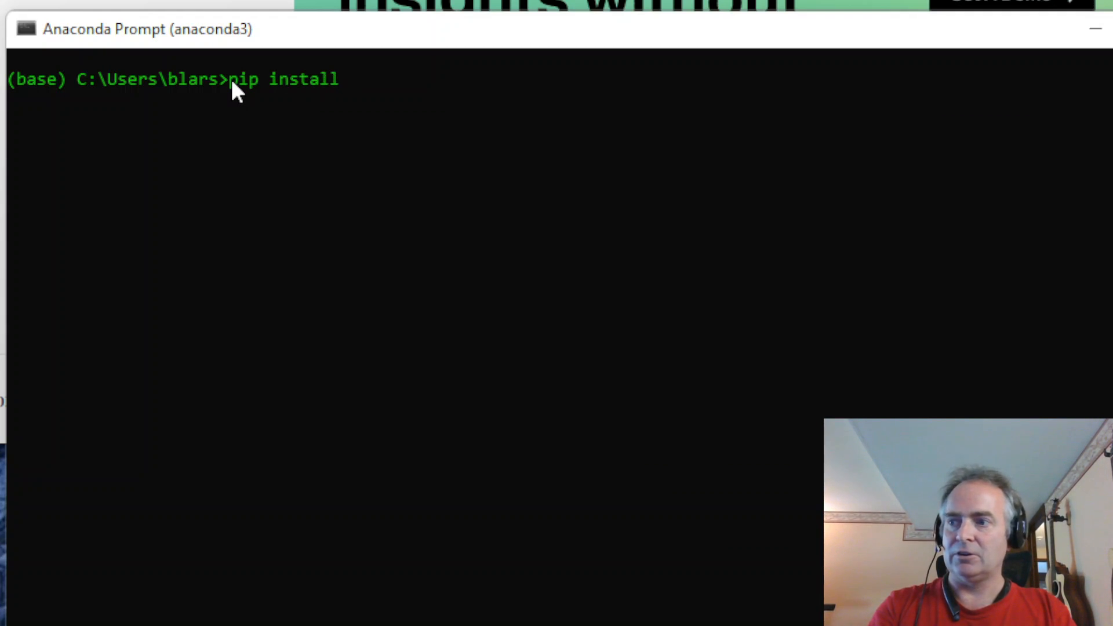
text(pyq)
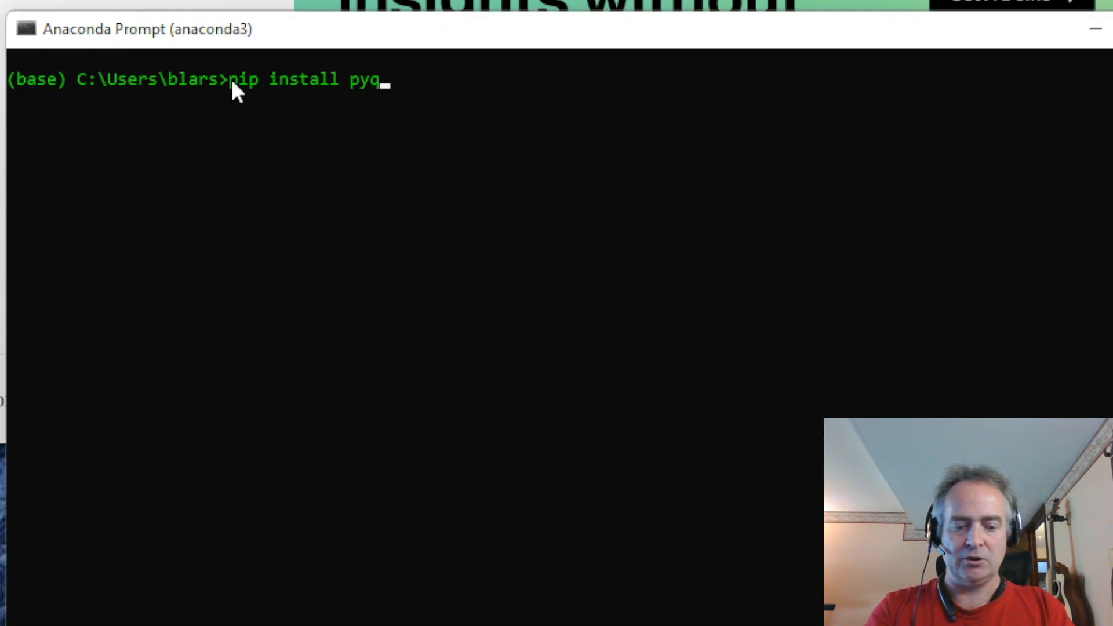
text(rcode)
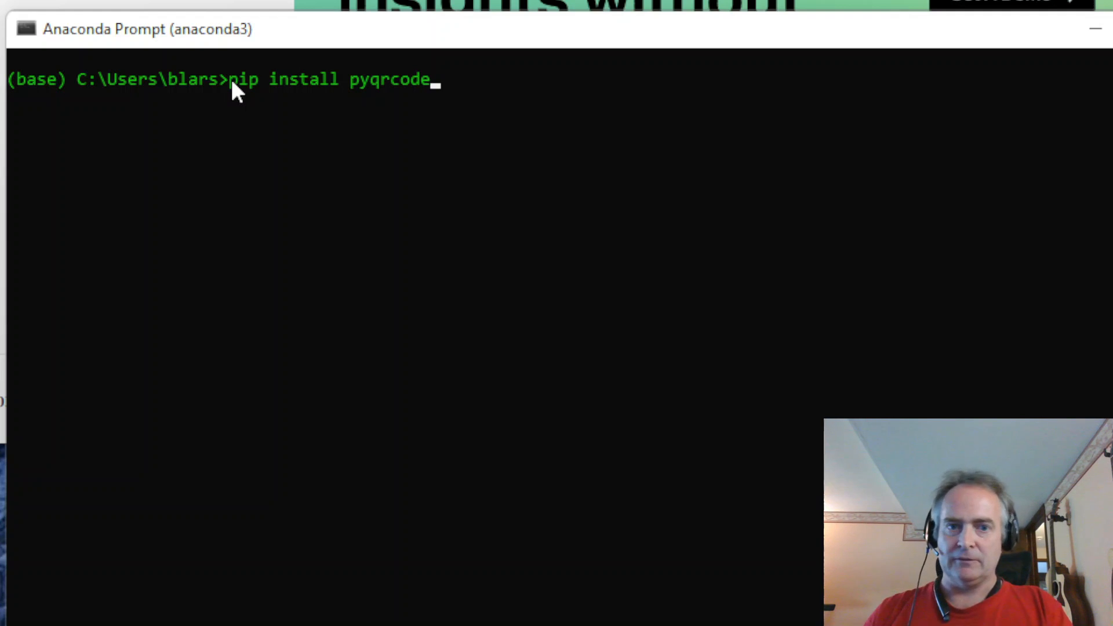
mouse_move(793, 84)
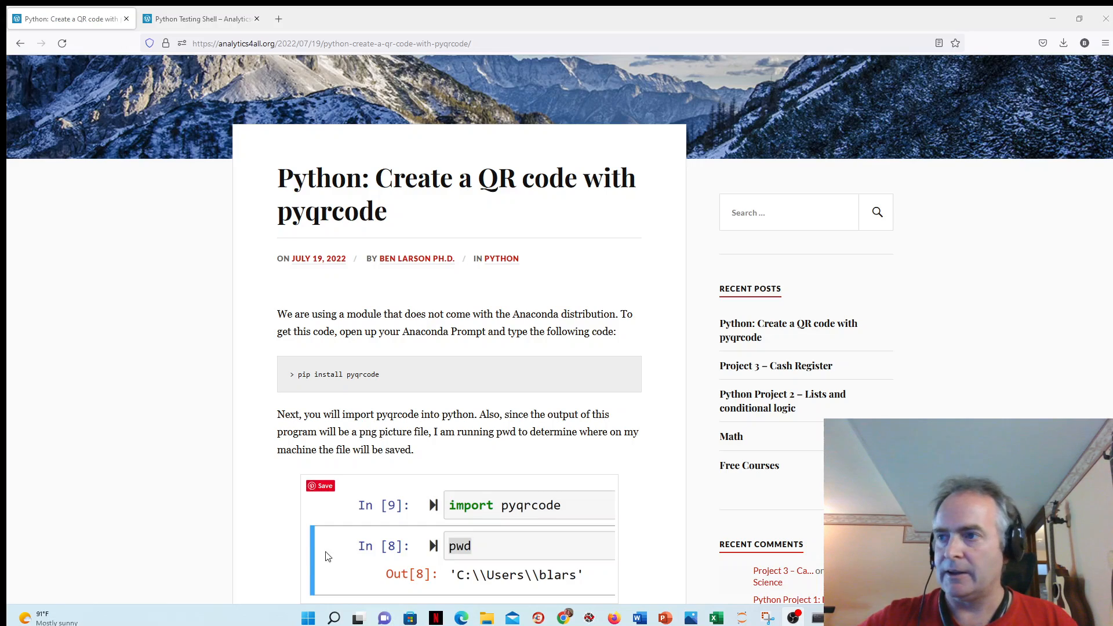
mouse_move(381, 382)
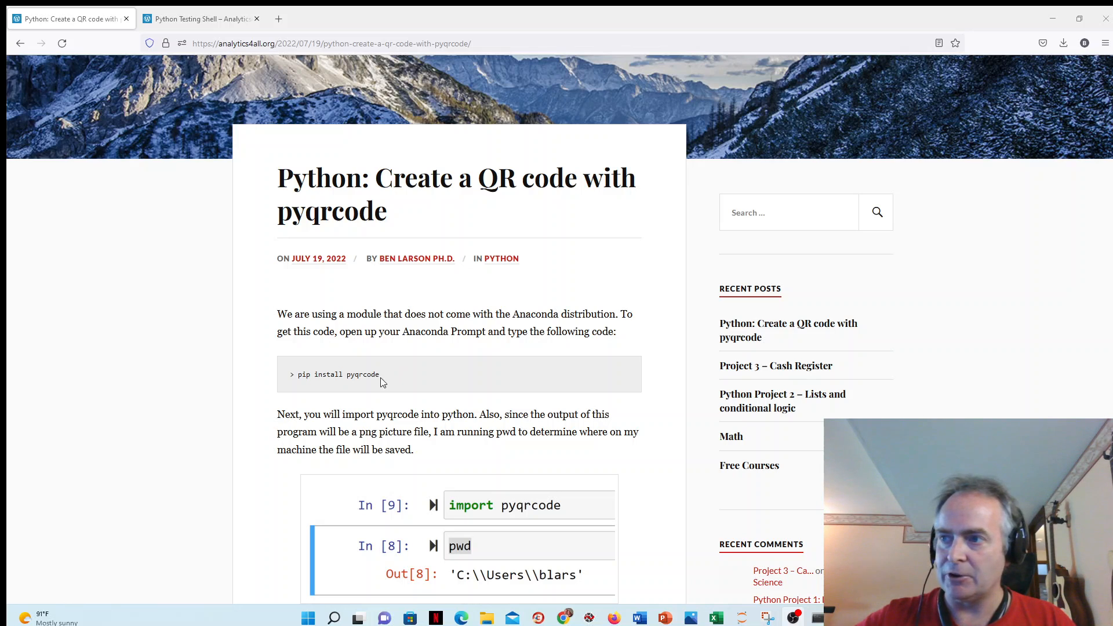
mouse_move(304, 332)
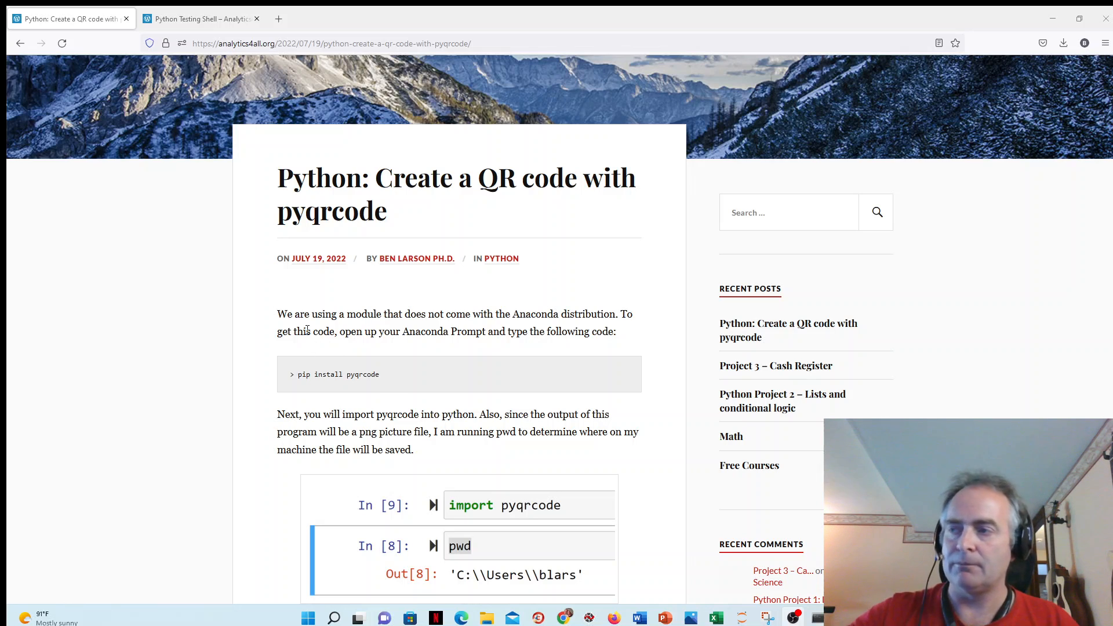
mouse_move(415, 364)
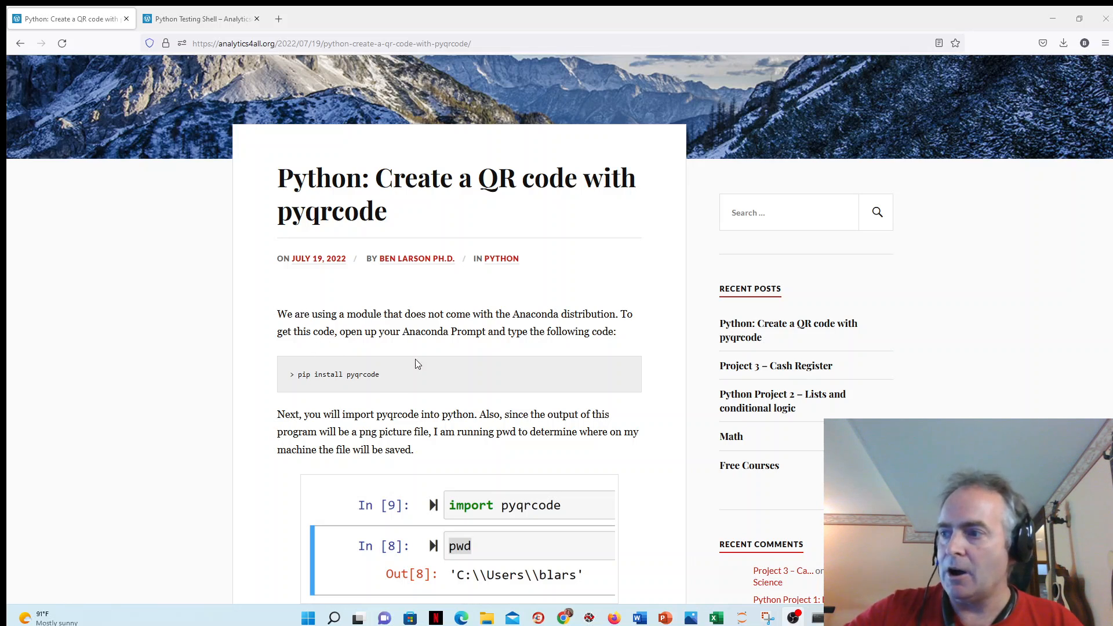
mouse_move(748, 606)
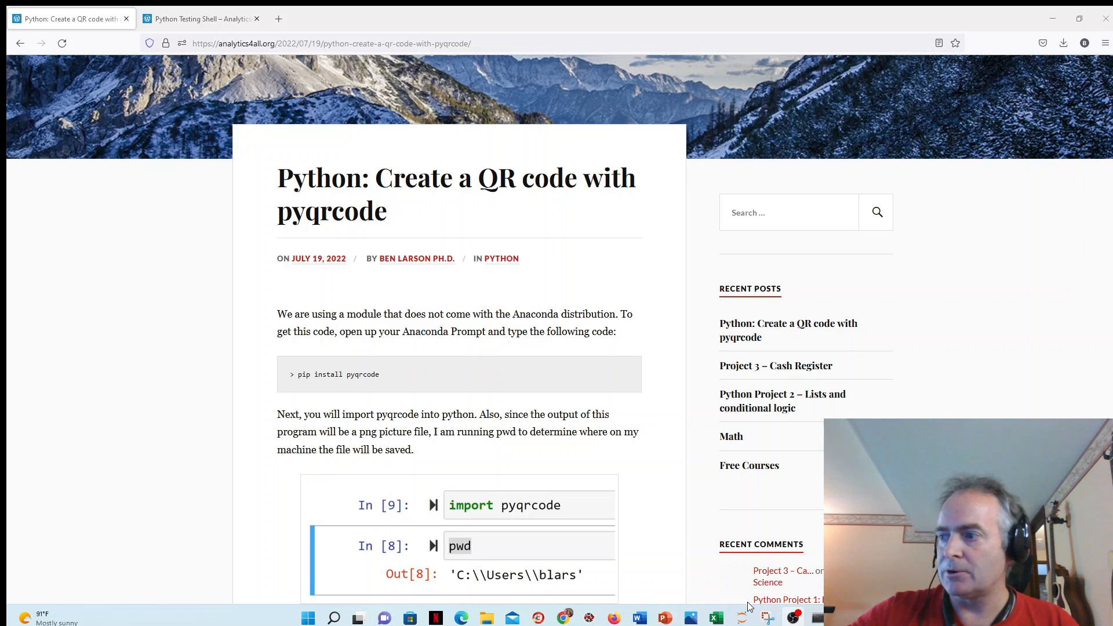
mouse_move(564, 618)
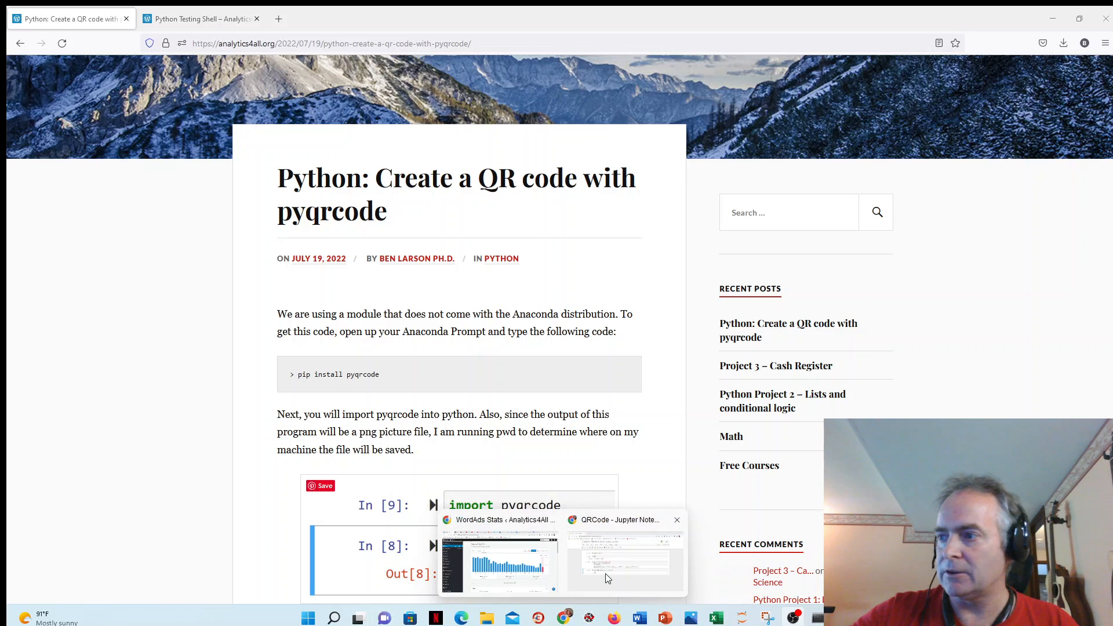
Maximize the QRCode notebook and clear all cell outputs via Cell > All Output > Clear.
click(623, 561)
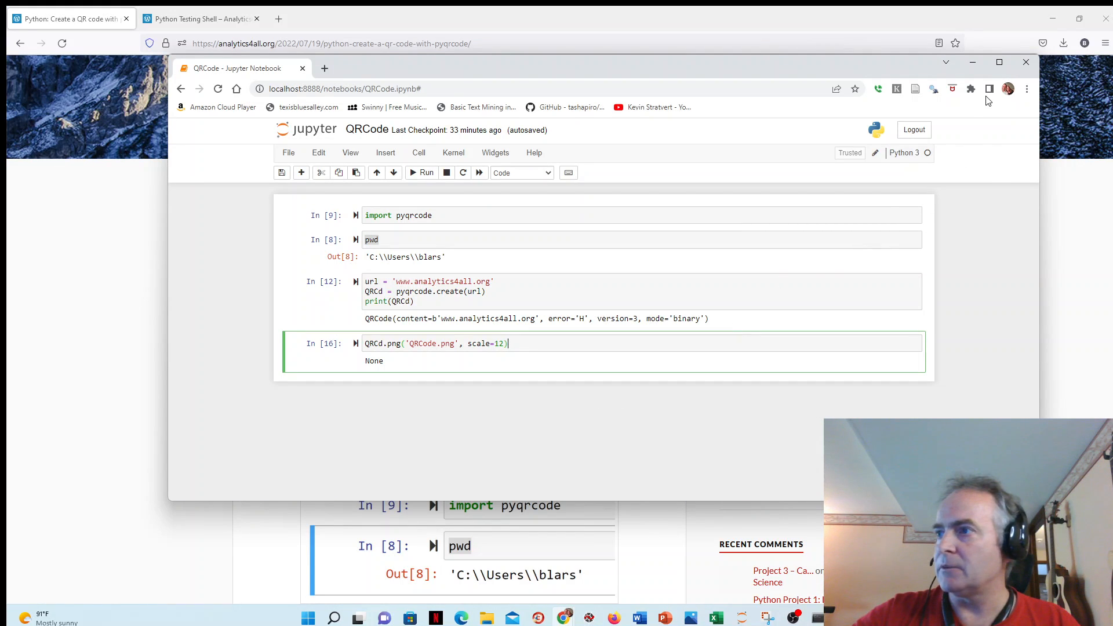
click(998, 61)
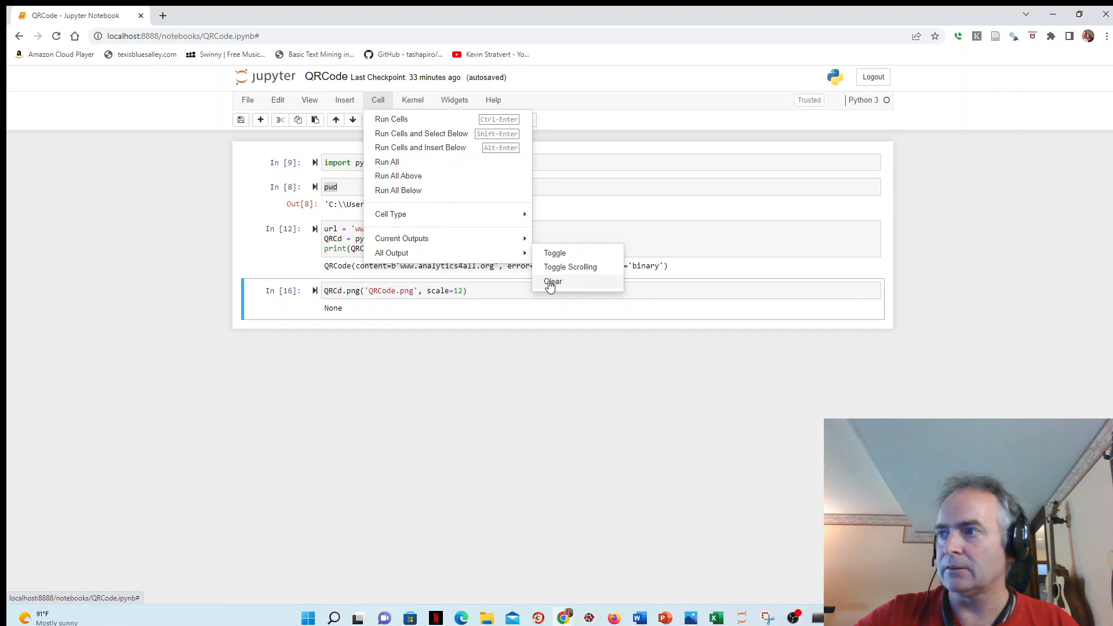
click(553, 281)
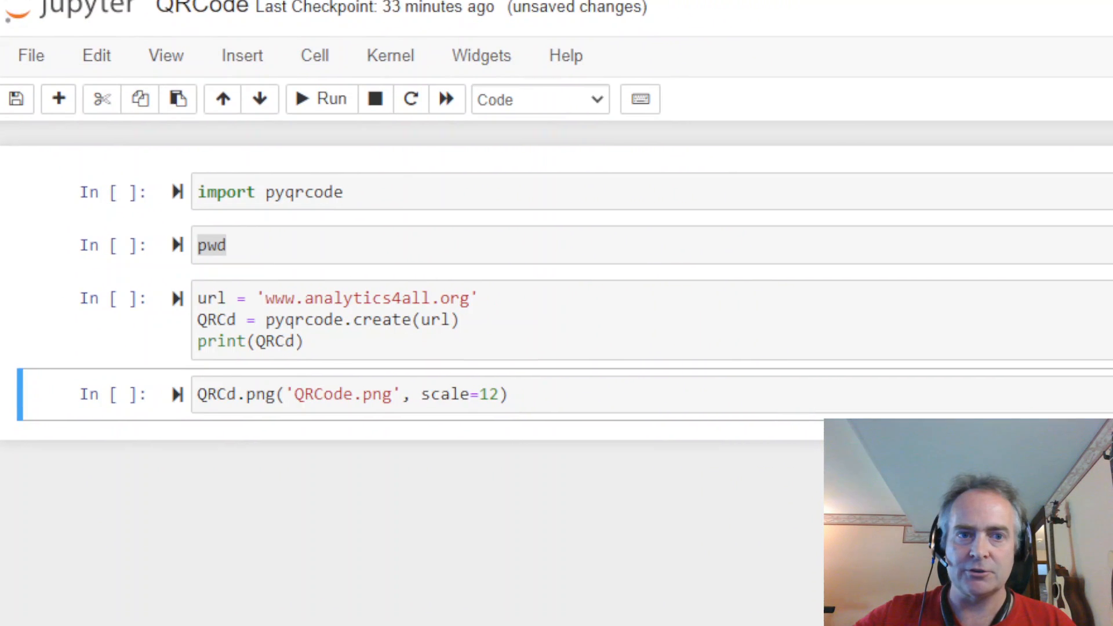
Run the 'import pyqrcode' cell, giving it execution count 17.
scroll(up, 3)
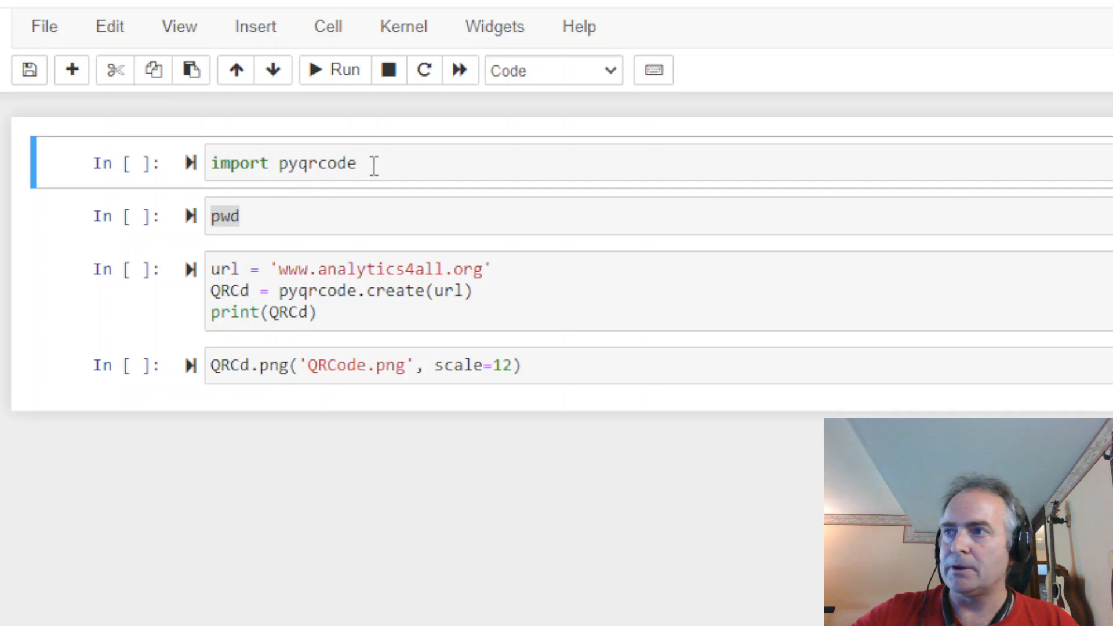
click(334, 71)
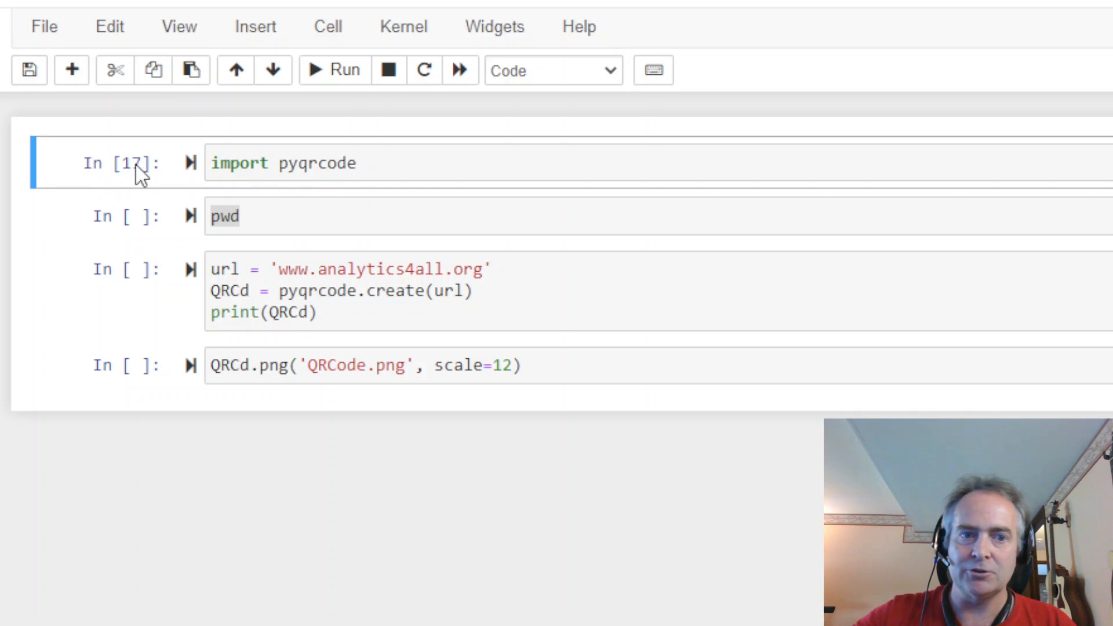
mouse_move(277, 214)
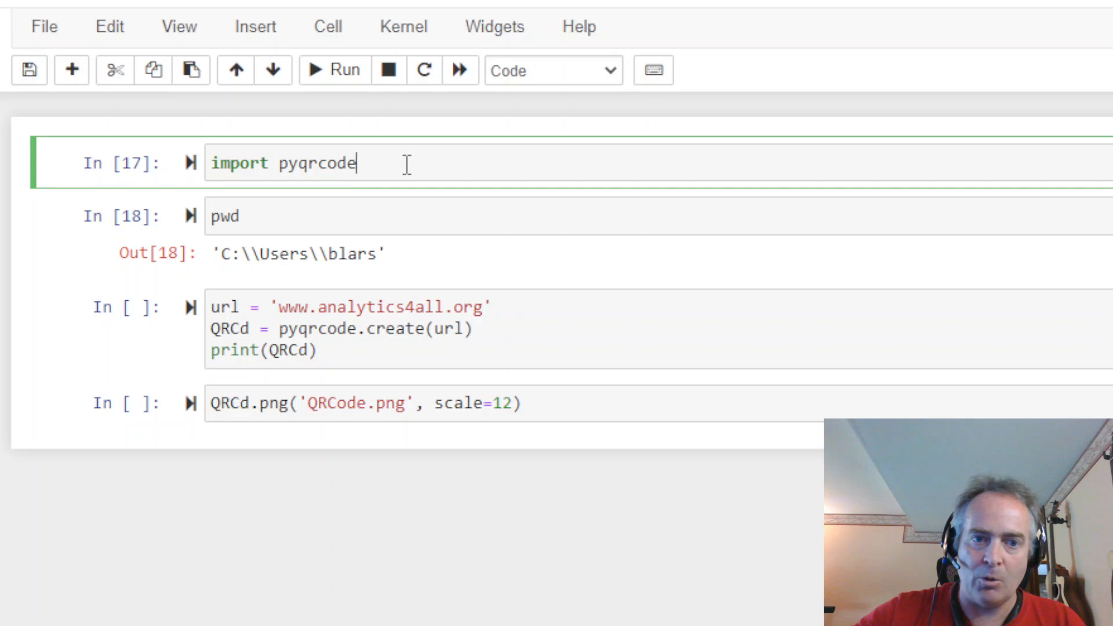
mouse_move(415, 197)
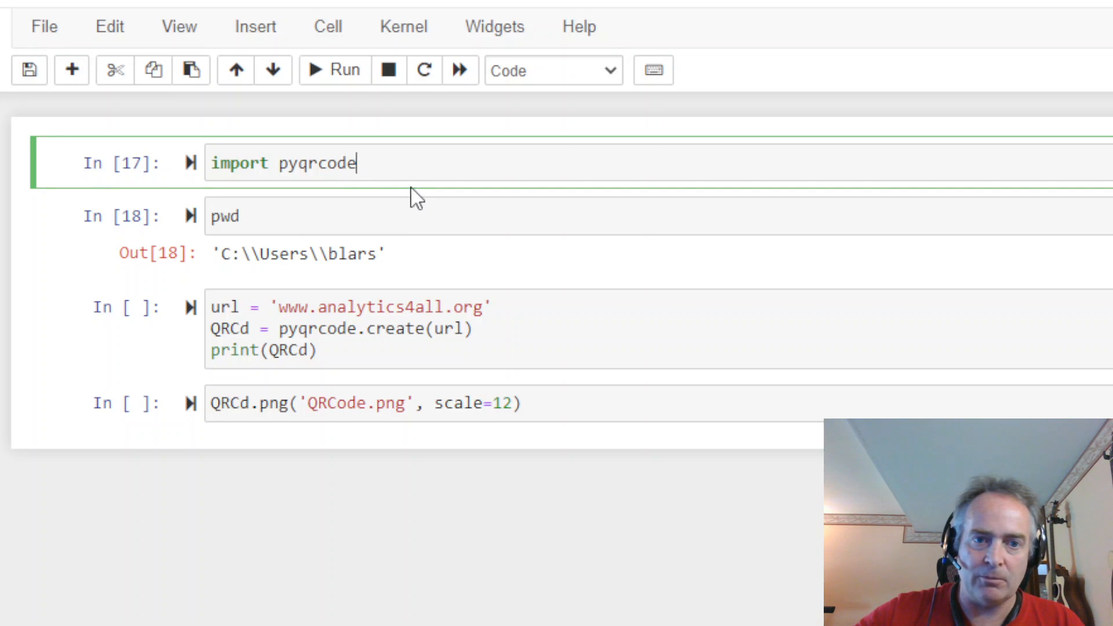
mouse_move(425, 192)
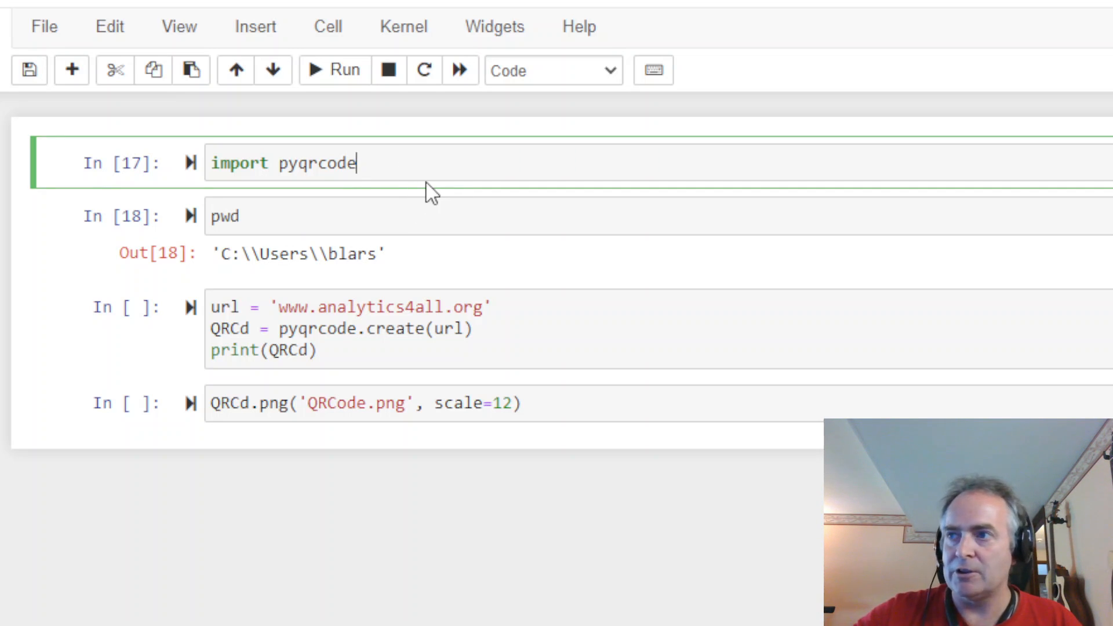
mouse_move(397, 261)
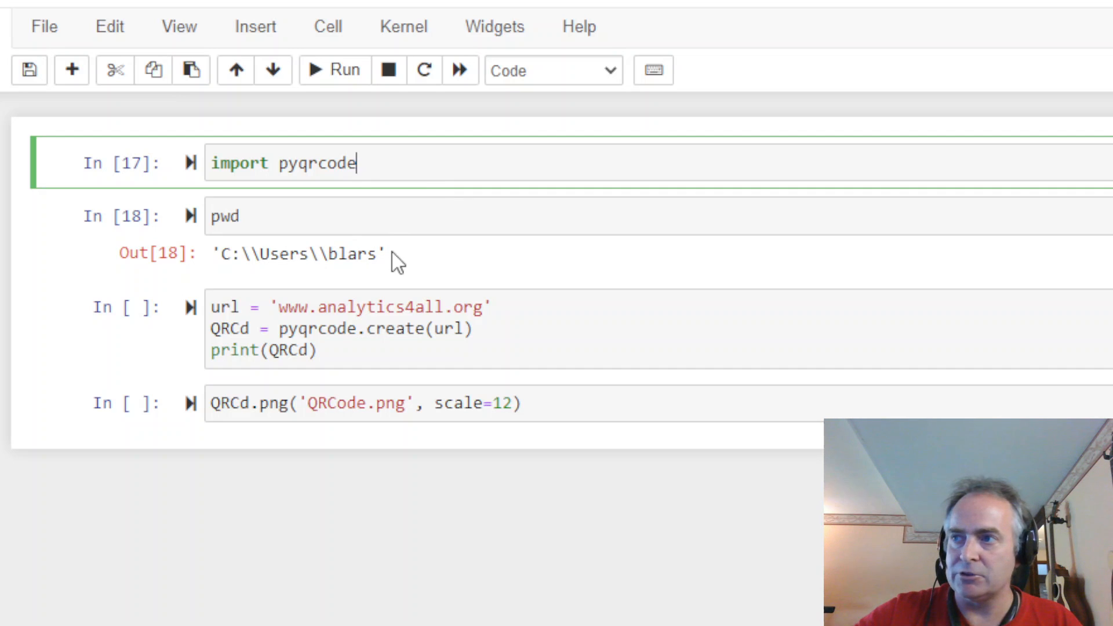
mouse_move(352, 344)
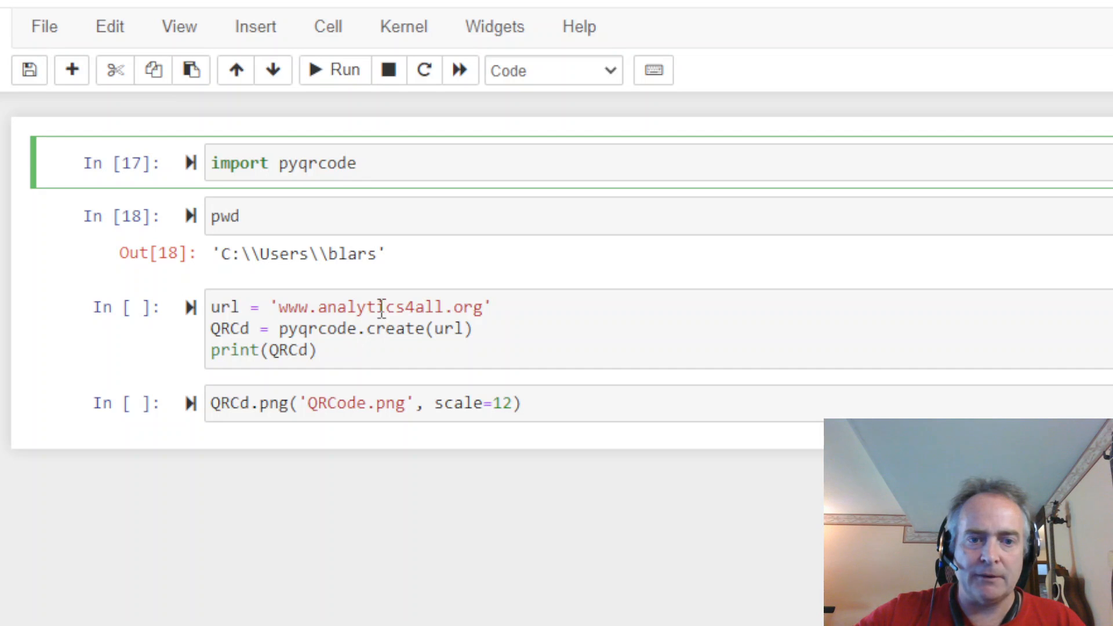
click(334, 306)
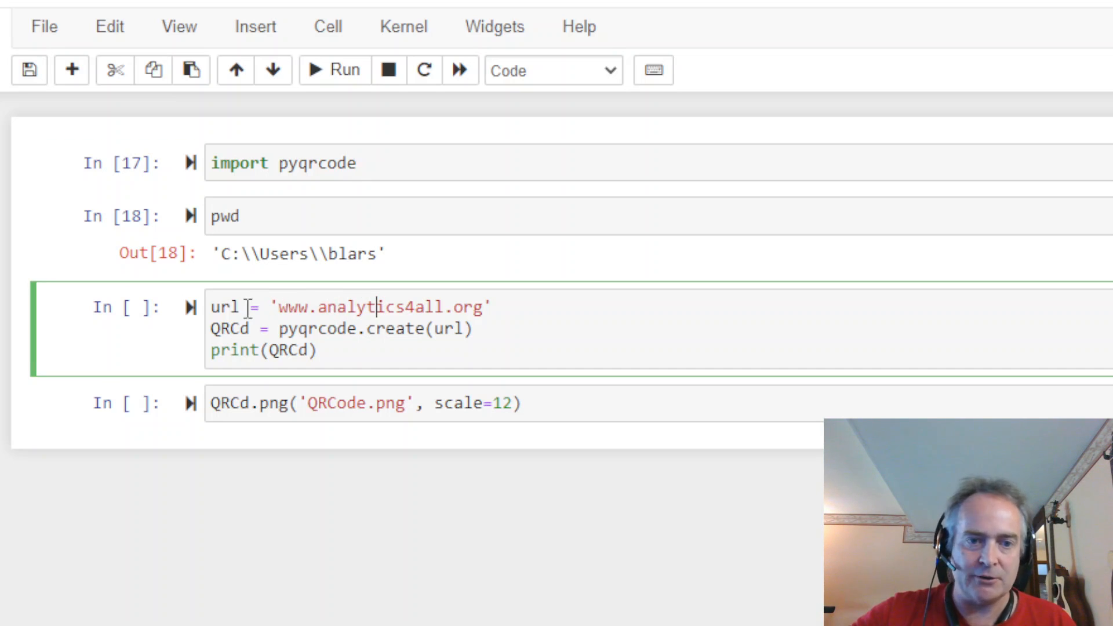
mouse_move(498, 327)
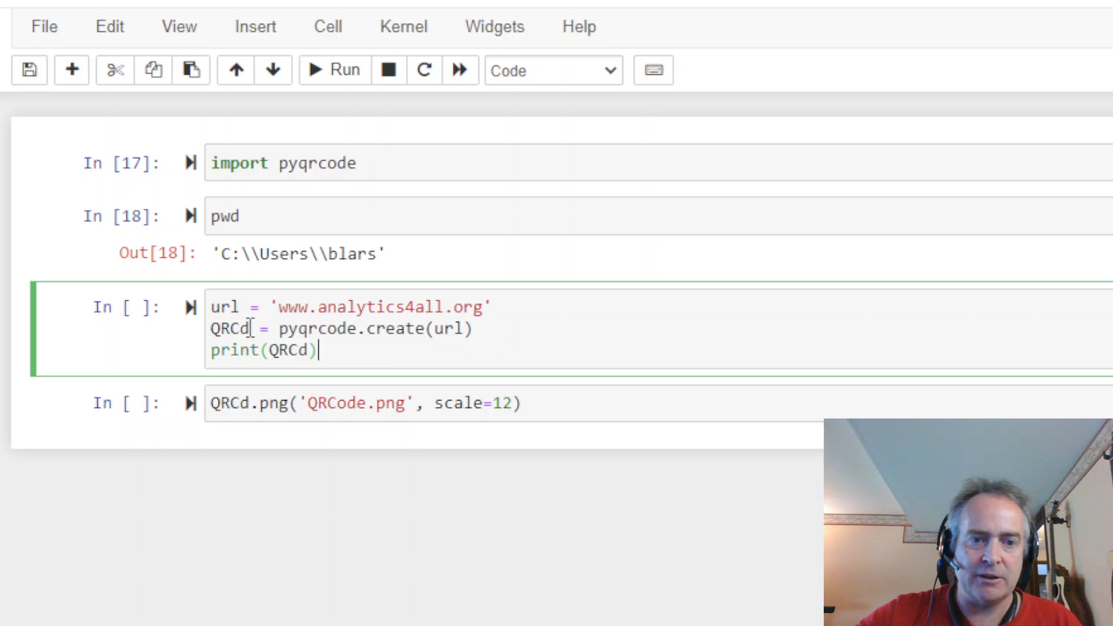
double_click(229, 328)
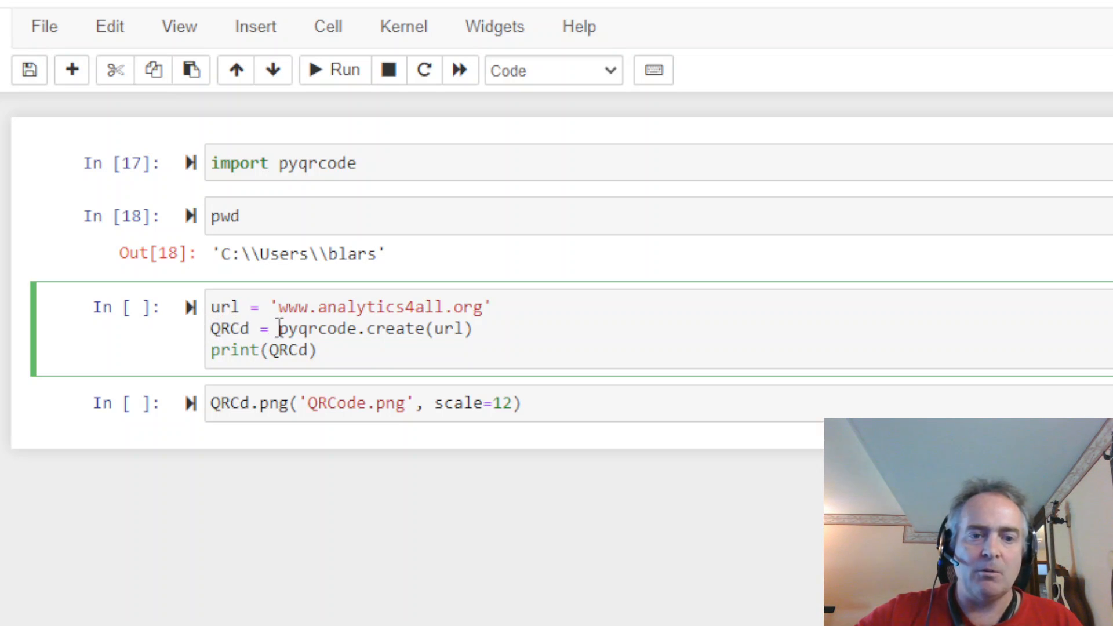
double_click(316, 328)
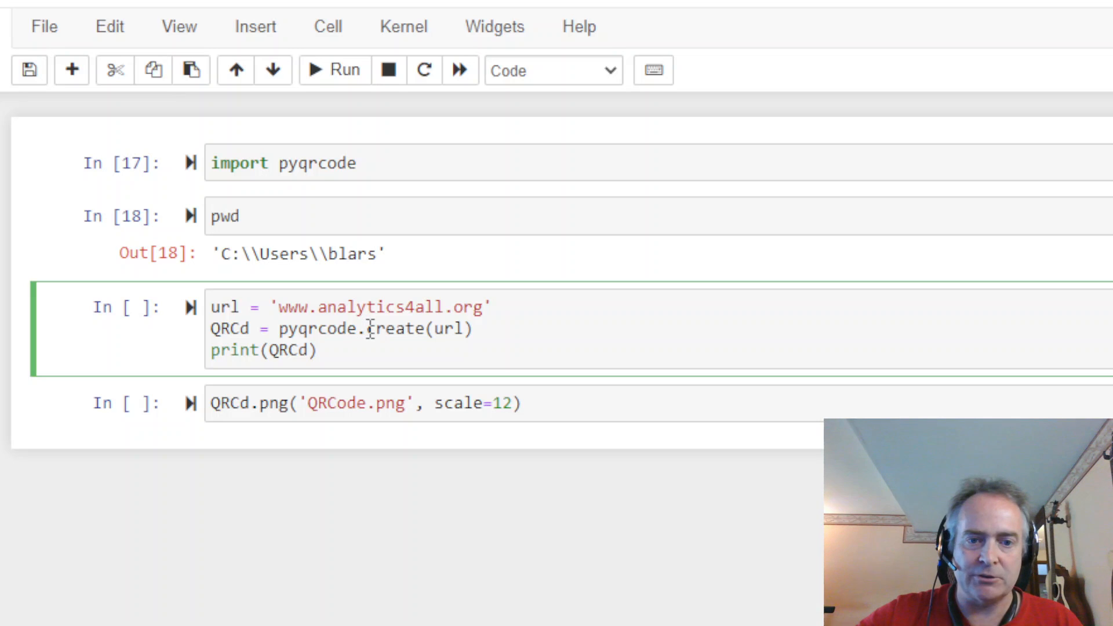
mouse_move(441, 330)
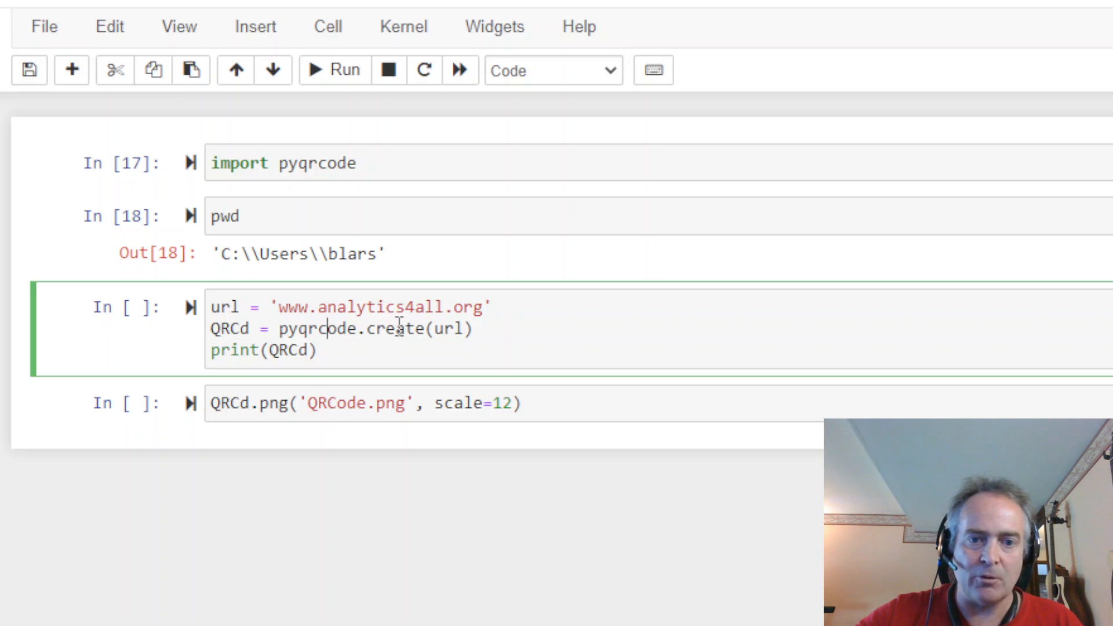
double_click(447, 328)
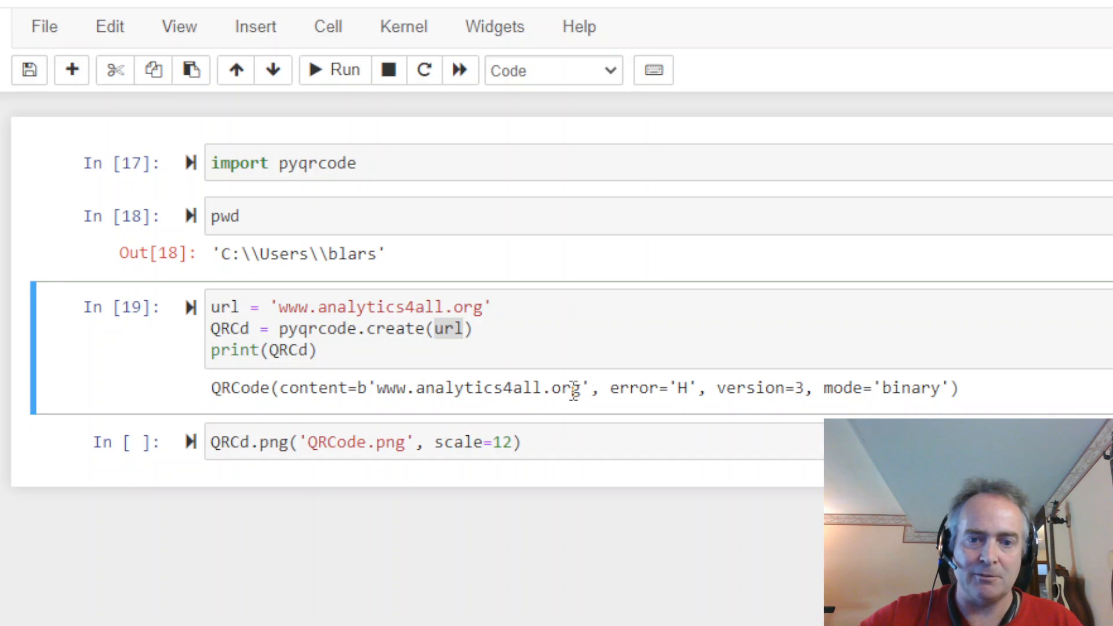
mouse_move(763, 355)
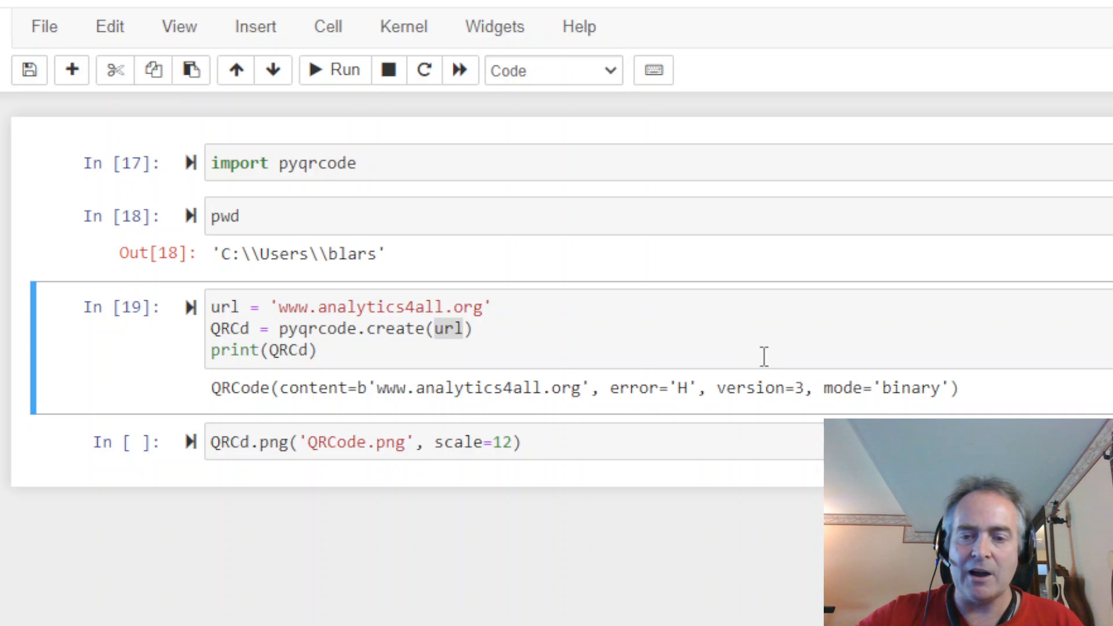
mouse_move(700, 247)
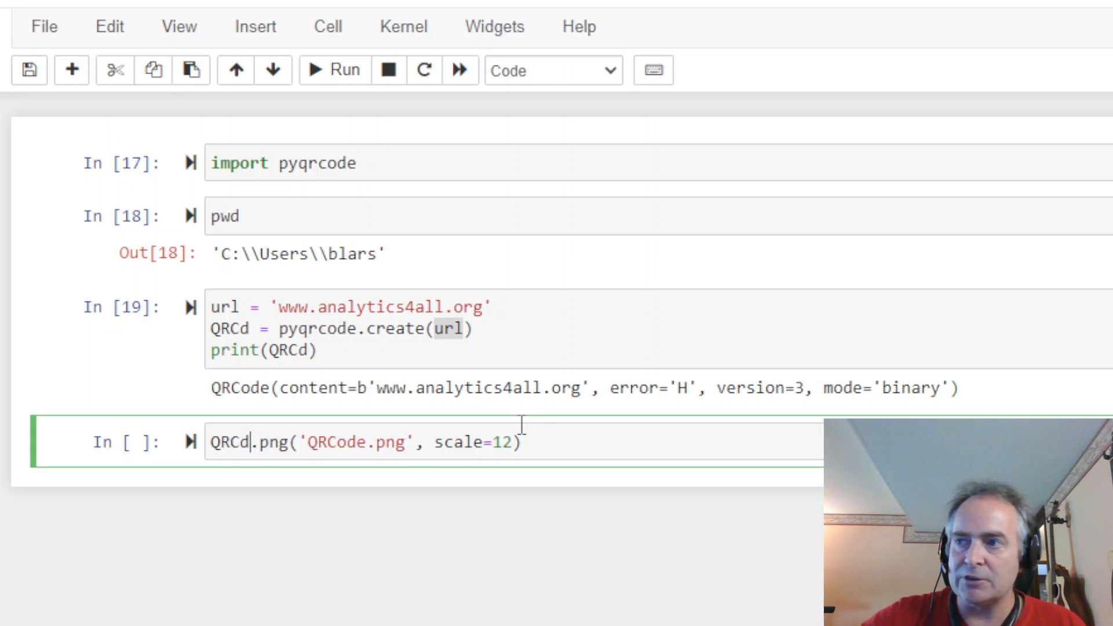
mouse_move(258, 426)
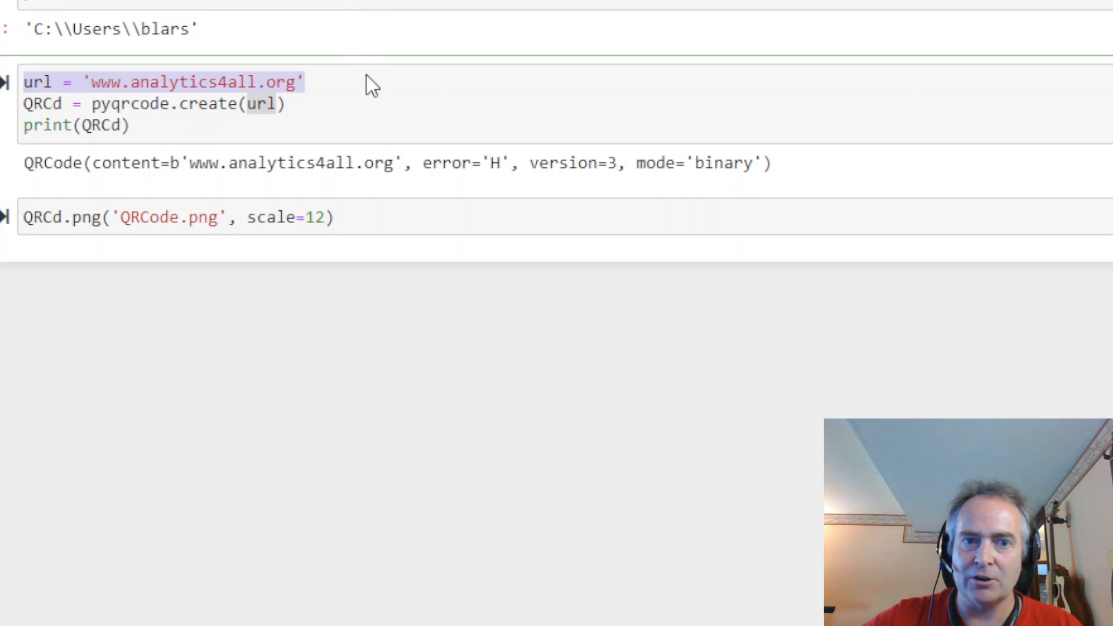
mouse_move(556, 157)
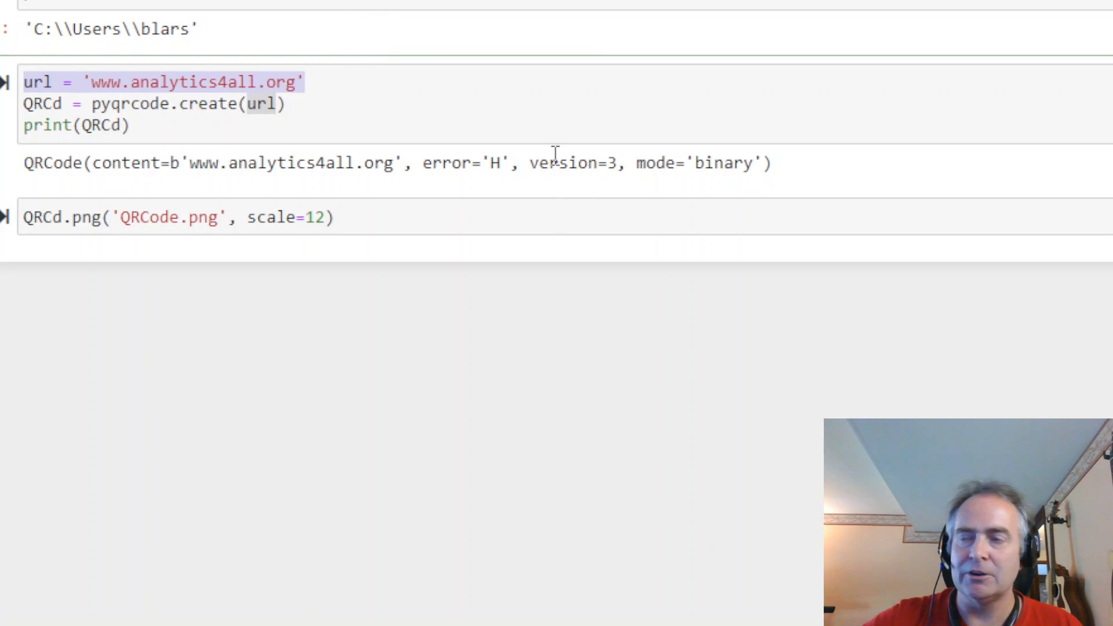
Scroll back up the notebook to review the cells after saving QRCode.png.
scroll(up, 3)
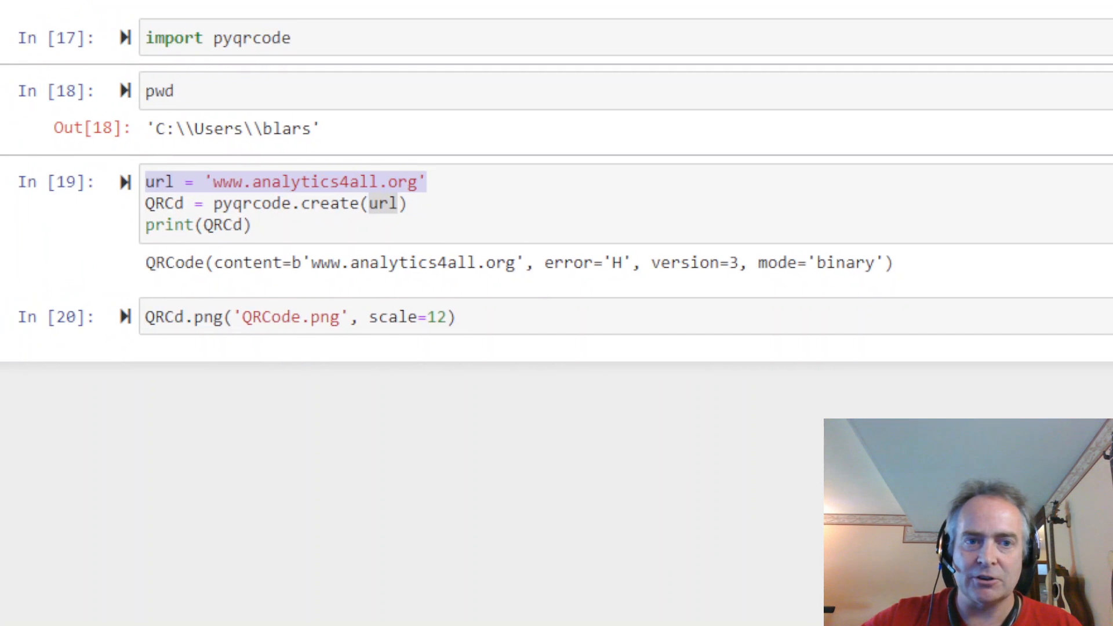
scroll(up, 3)
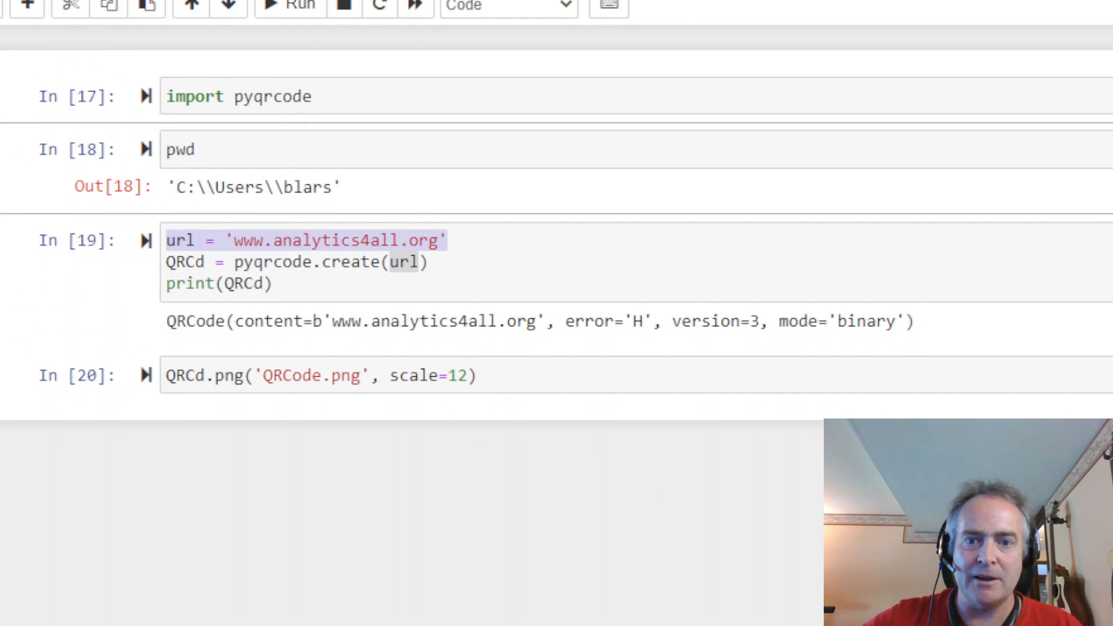
mouse_move(718, 590)
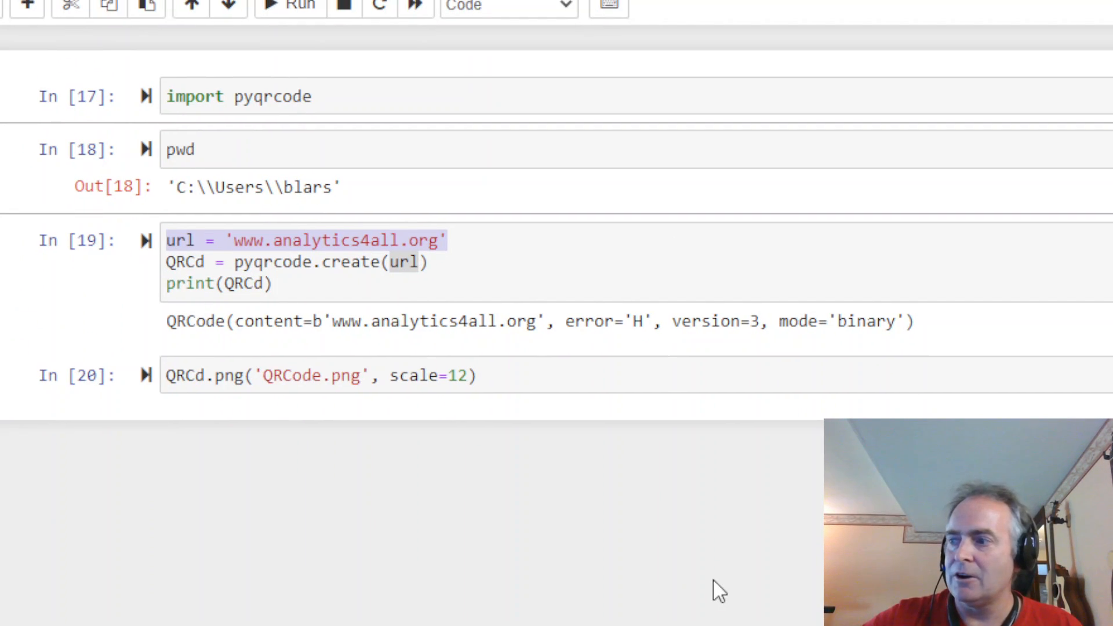